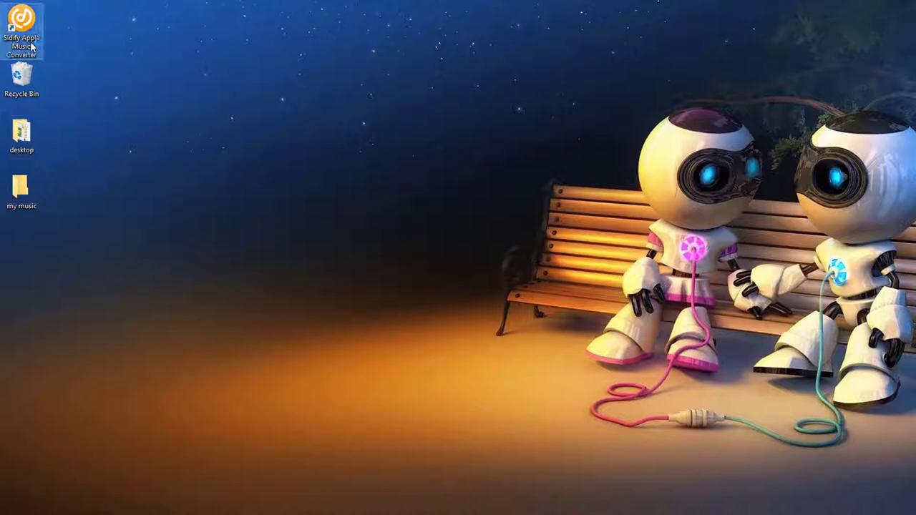
Launch Sidify Apple Music Converter from its desktop shortcut
double_click(21, 25)
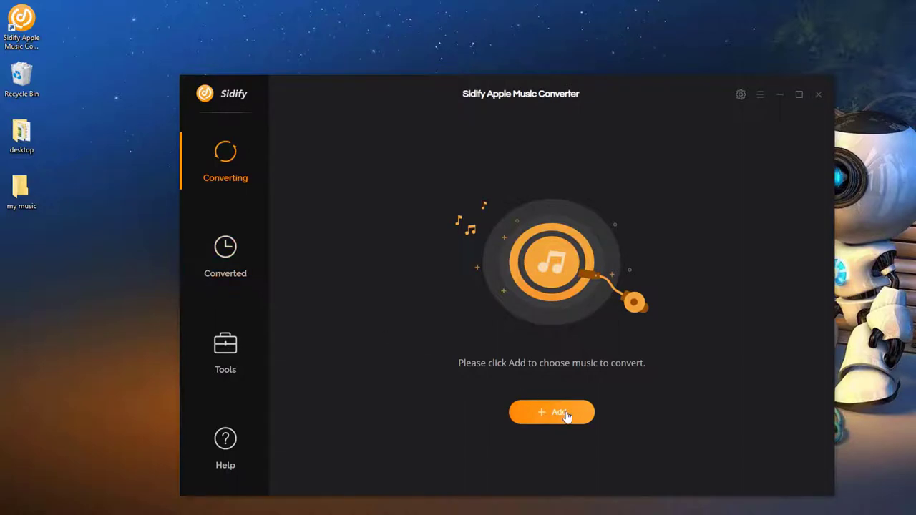
Add Falling Into You, Sad Eyes and The End to the conversion list
left_click(551, 412)
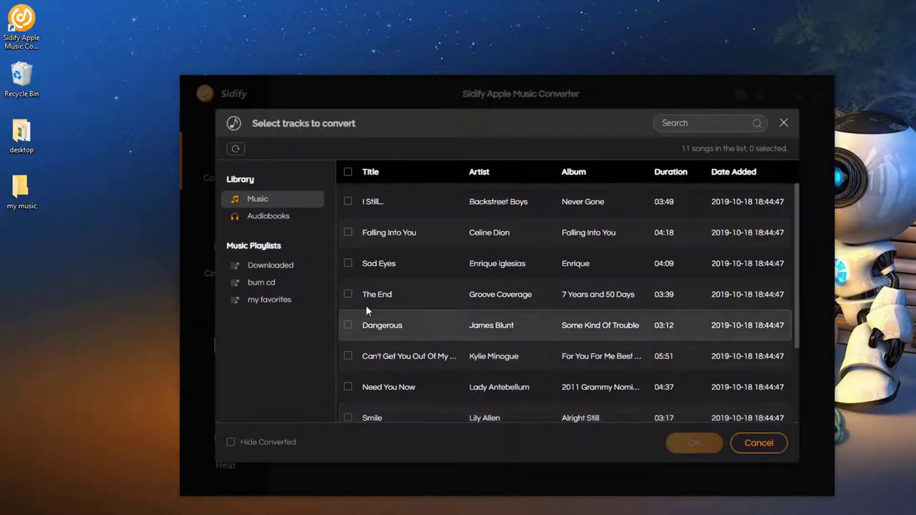
left_click(348, 294)
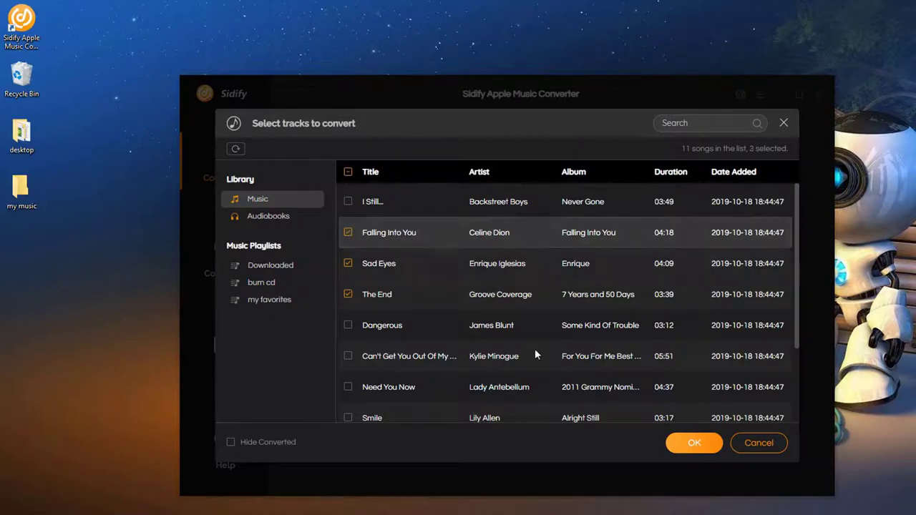
left_click(693, 442)
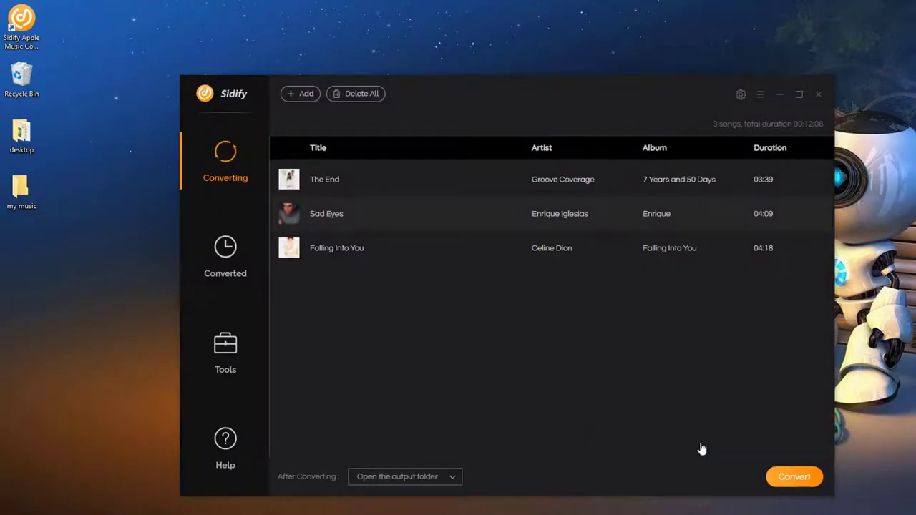
Set output format to MP3 and output folder to the desktop 'my music' folder
left_click(741, 94)
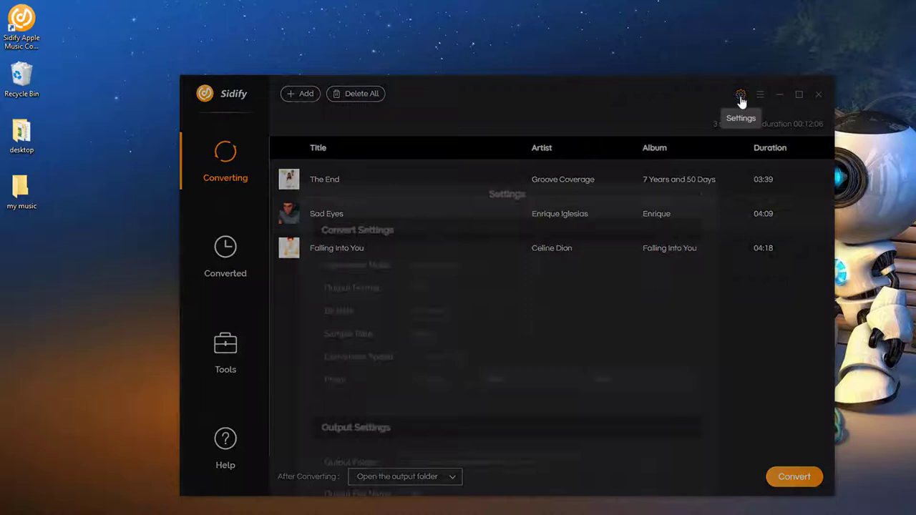
left_click(470, 201)
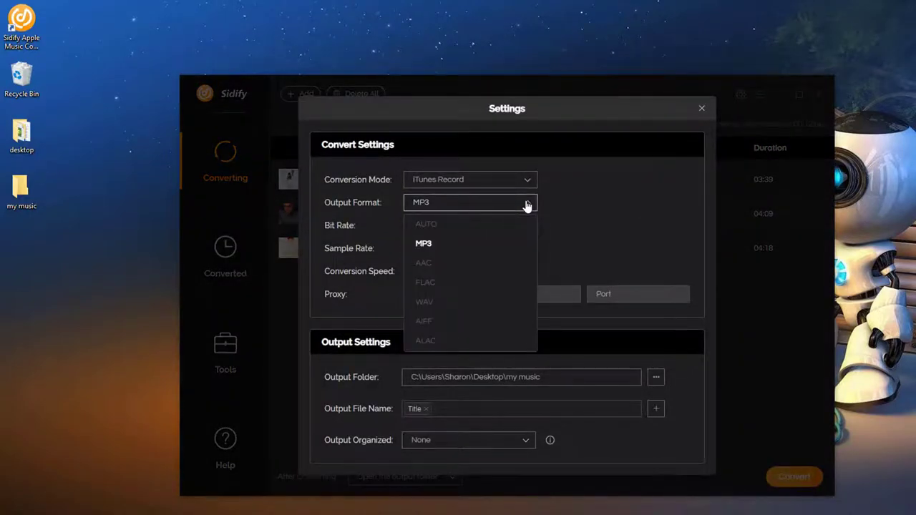
left_click(423, 243)
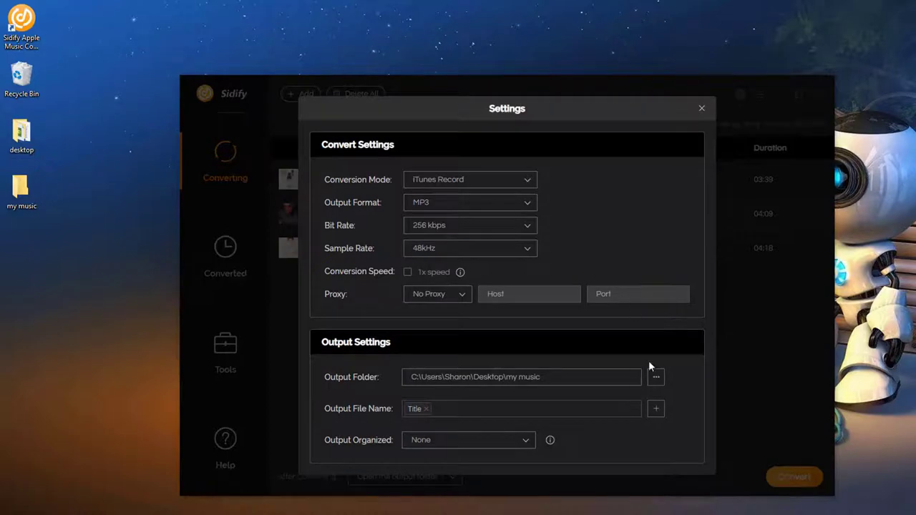
left_click(655, 376)
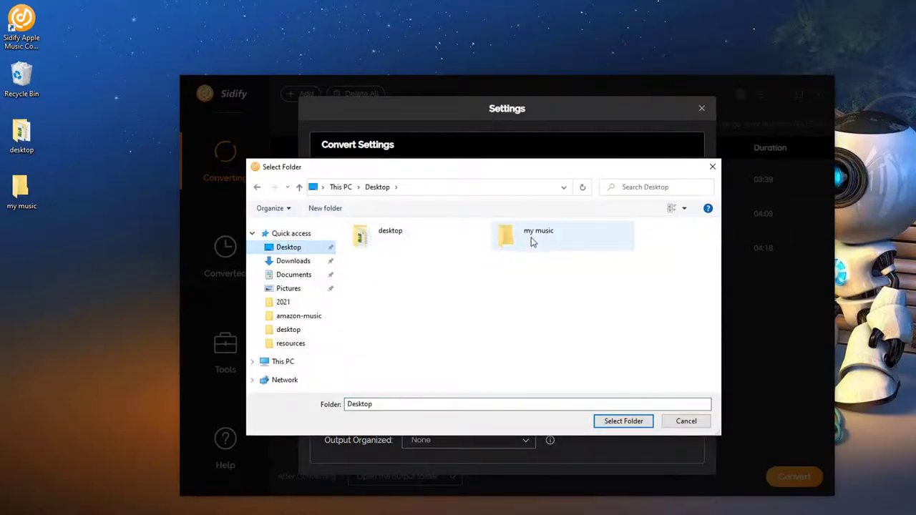
left_click(623, 421)
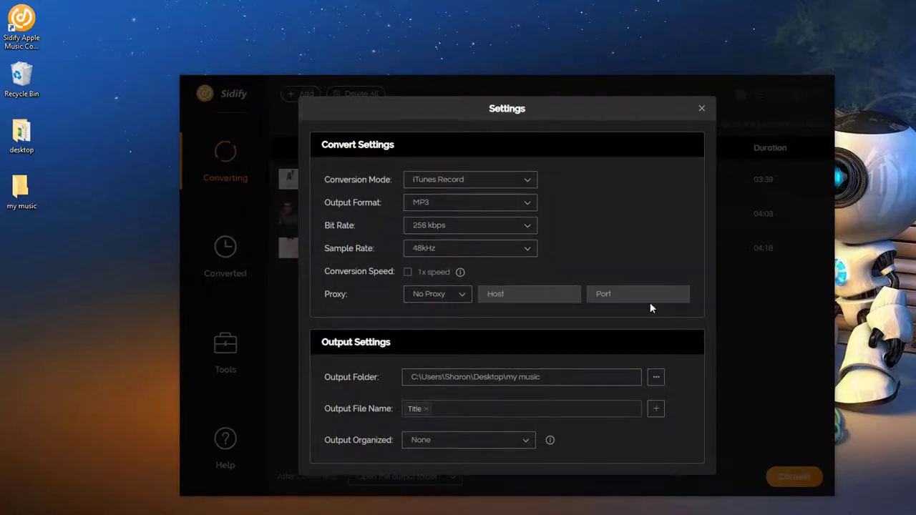
left_click(701, 108)
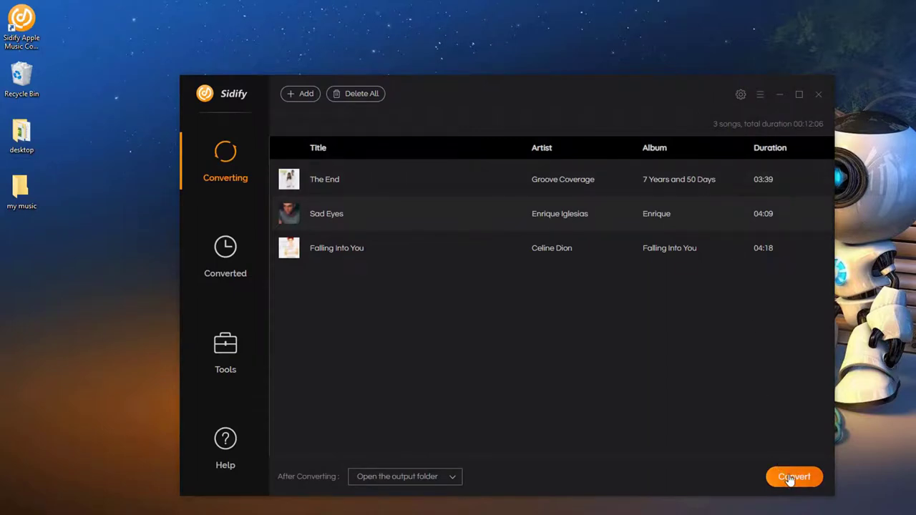
Convert the three tracks, then open 'my music' to view the MP3s
left_click(793, 476)
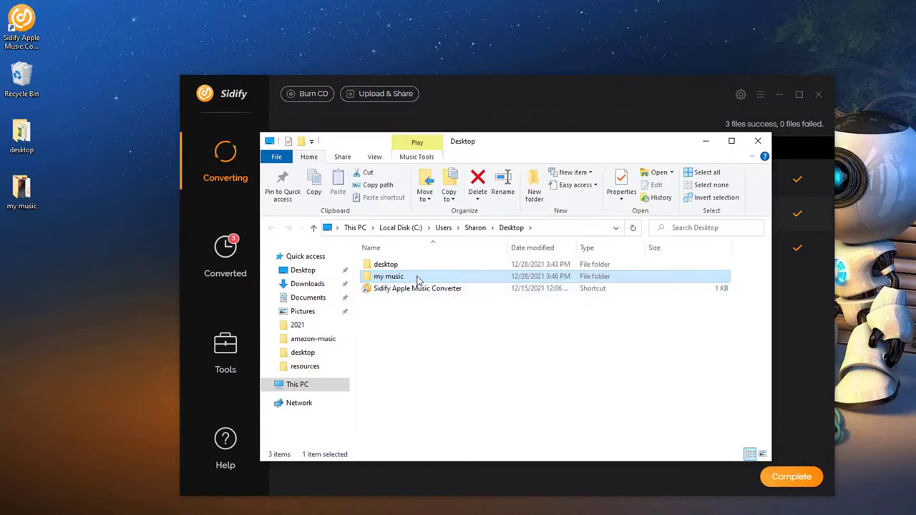
double_click(388, 277)
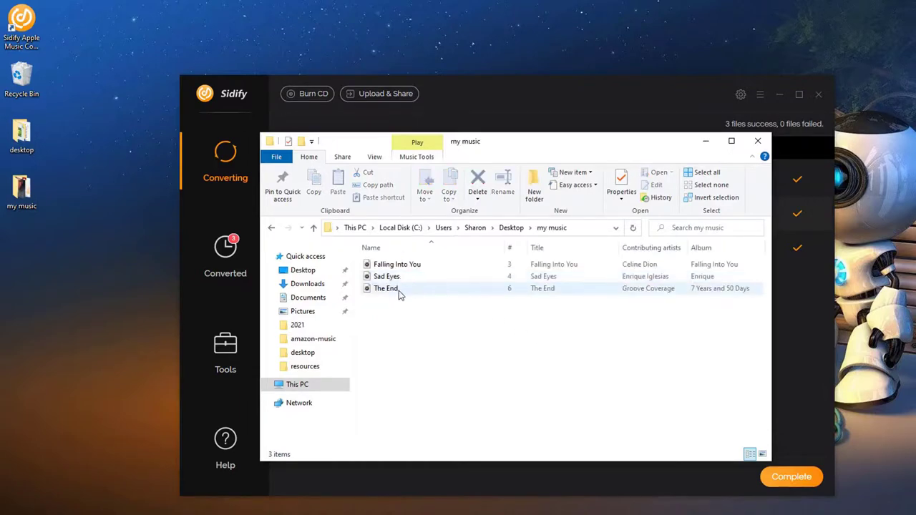
mouse_move(399, 288)
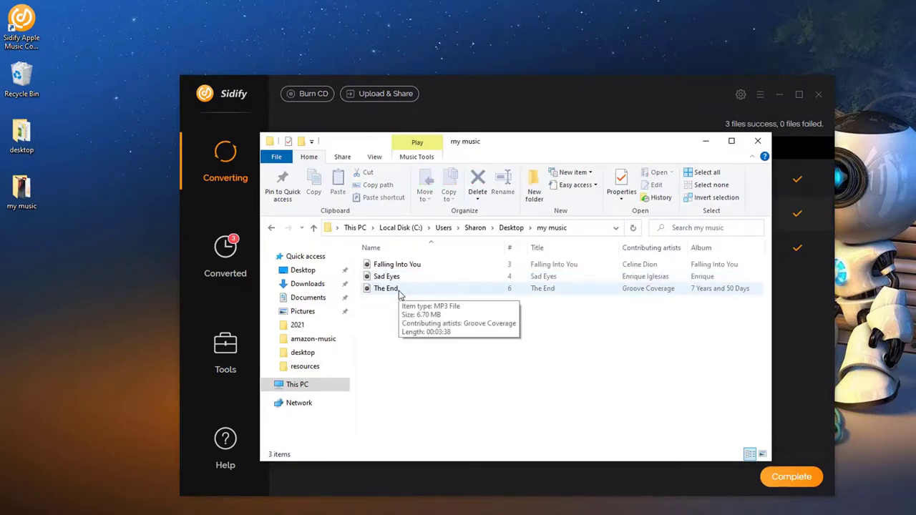